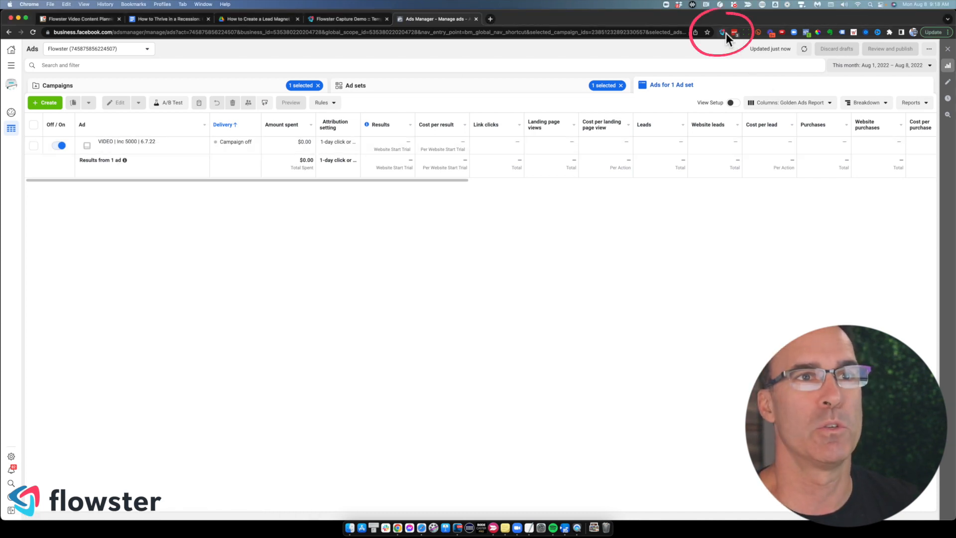
- Start Flowster Capture, select the VIDEO | Inc 5000 | 6.7.22 ad and bring up its edit panel
left_click(723, 32)
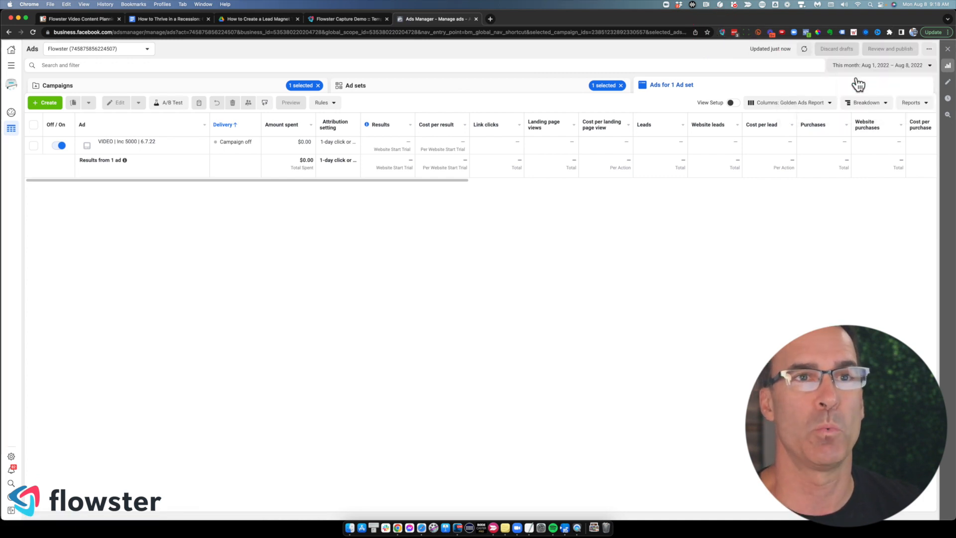
left_click(136, 142)
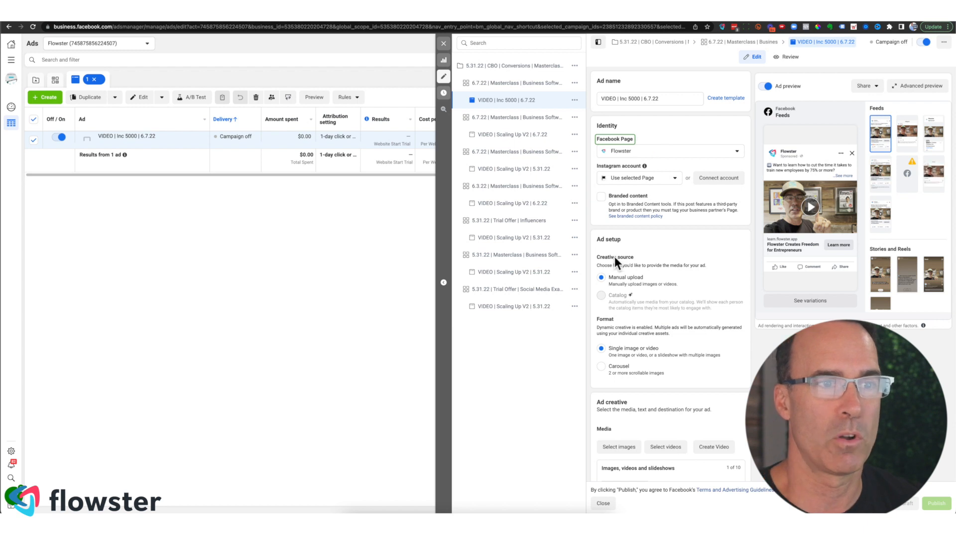
scroll("down", 3)
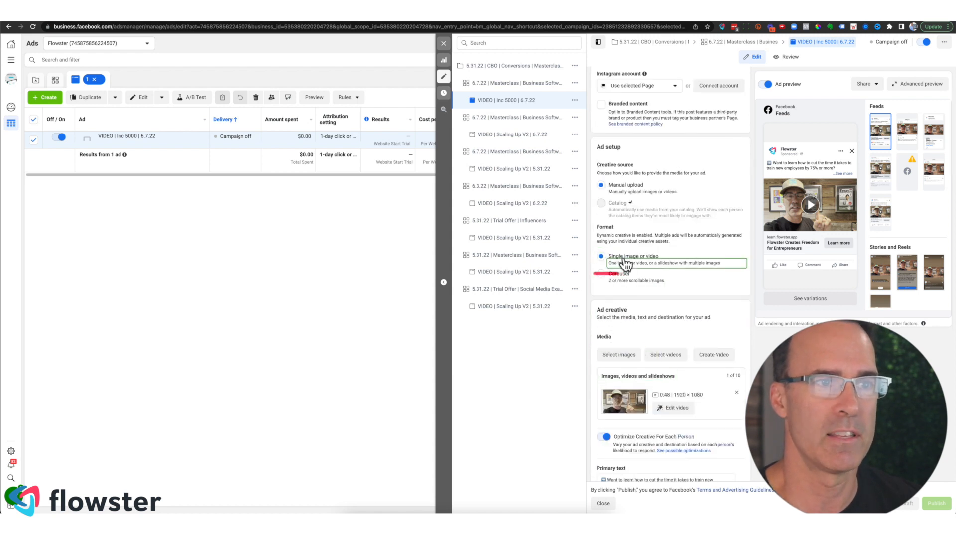
- Choose Single image or video under Format and move down to the Ad creative primary text
left_click(603, 256)
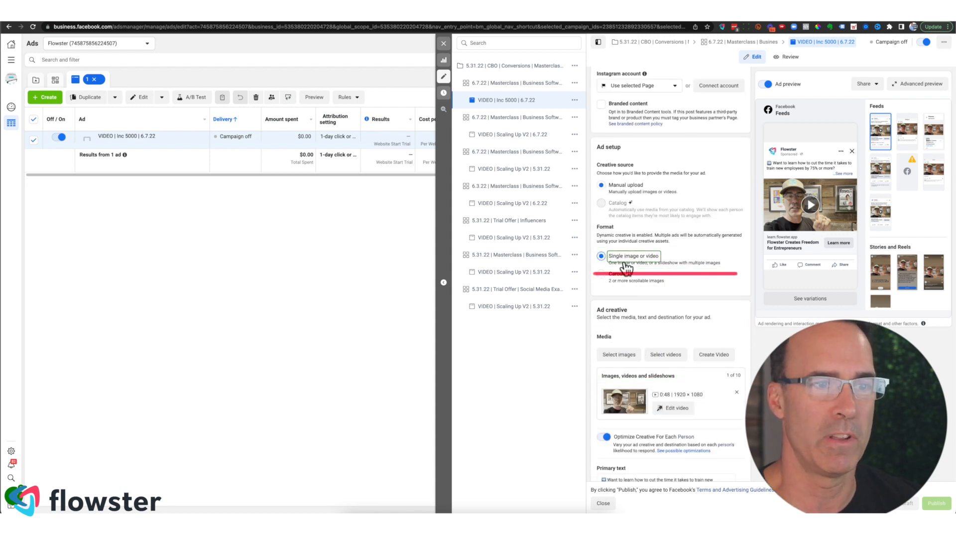
scroll("down", 3)
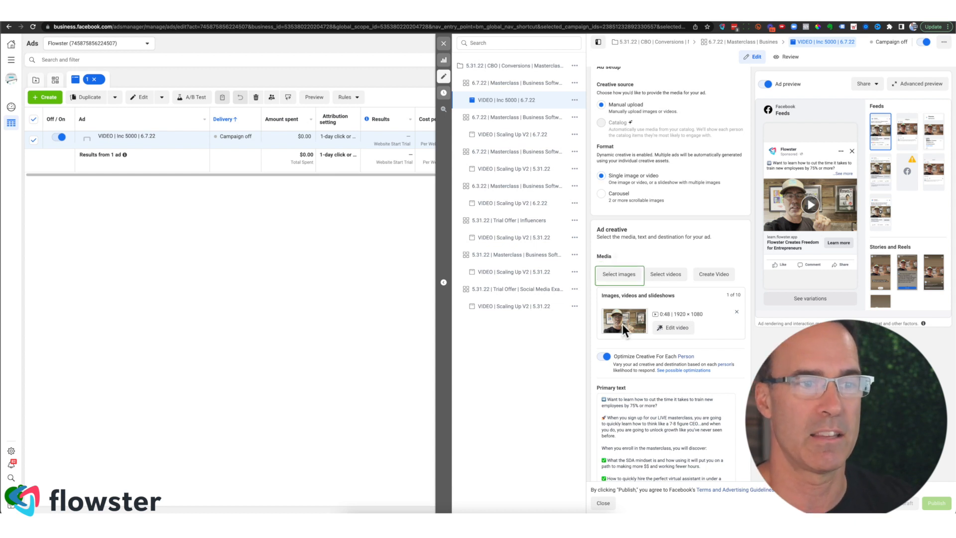
scroll("down", 3)
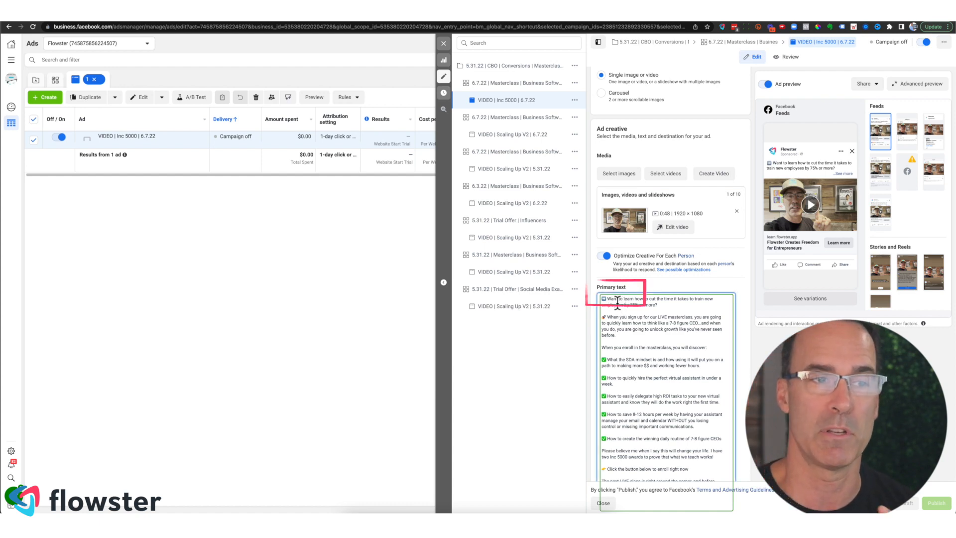
scroll("down", 3)
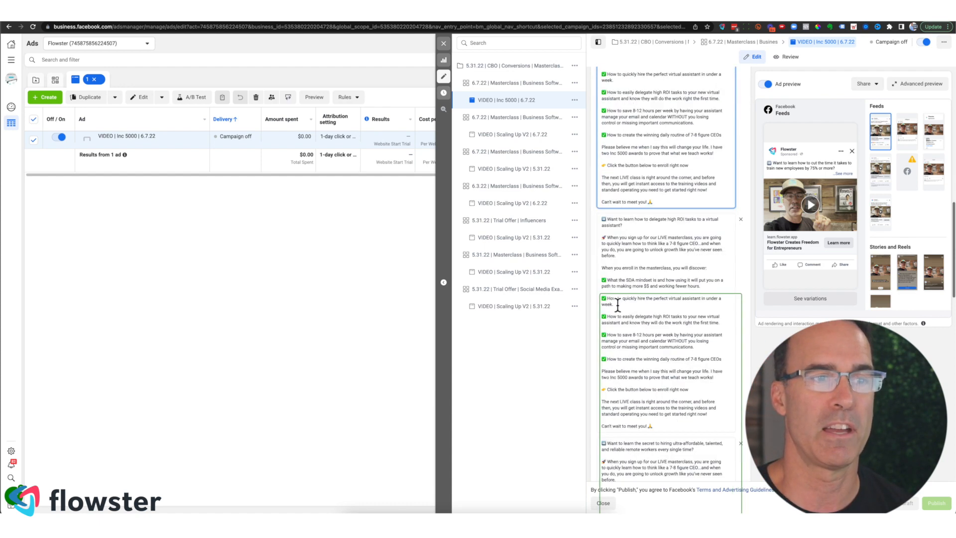
scroll("down", 3)
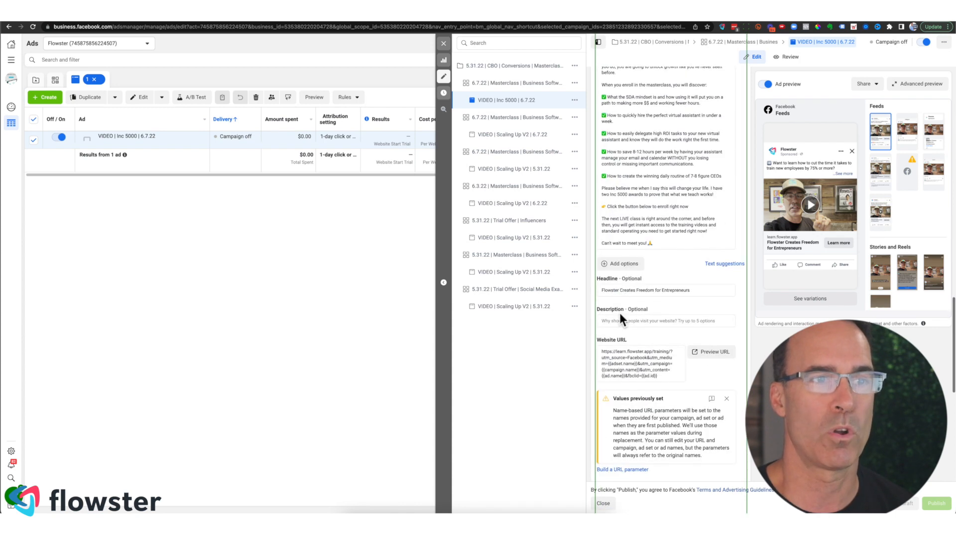
left_click(665, 290)
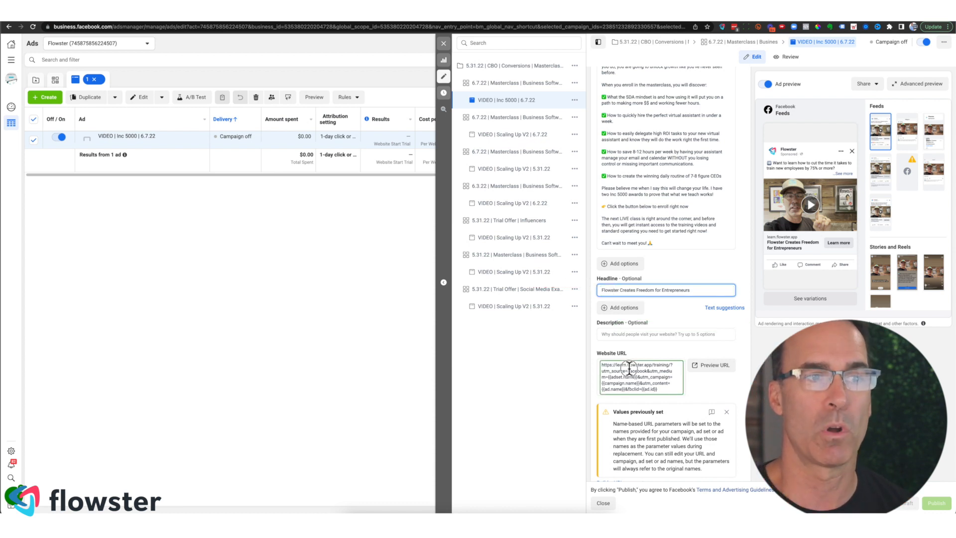
left_click(637, 376)
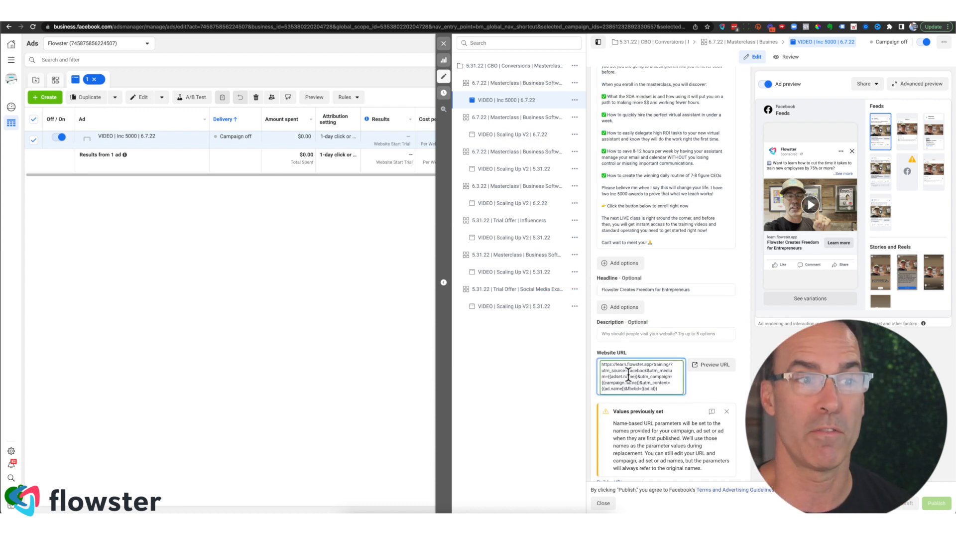
scroll("down", 3)
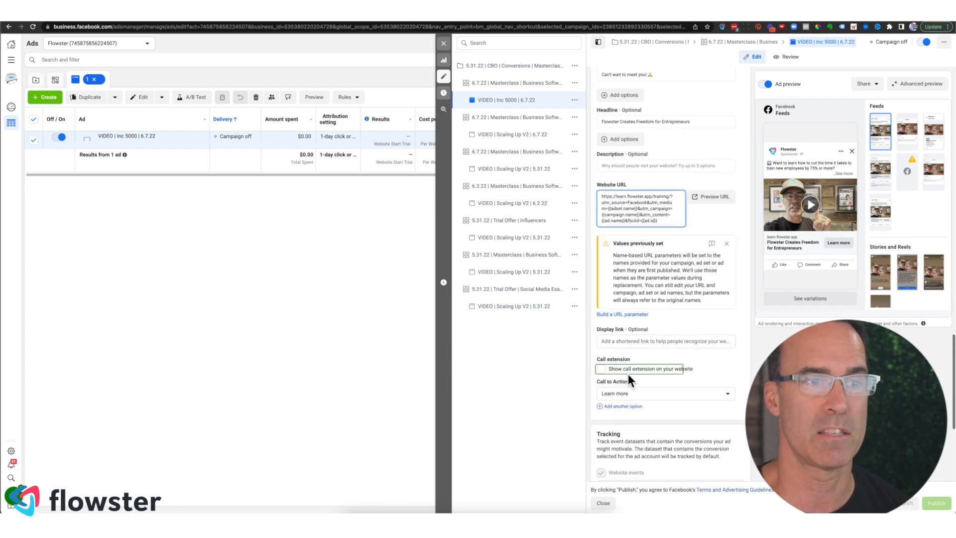
scroll("down", 3)
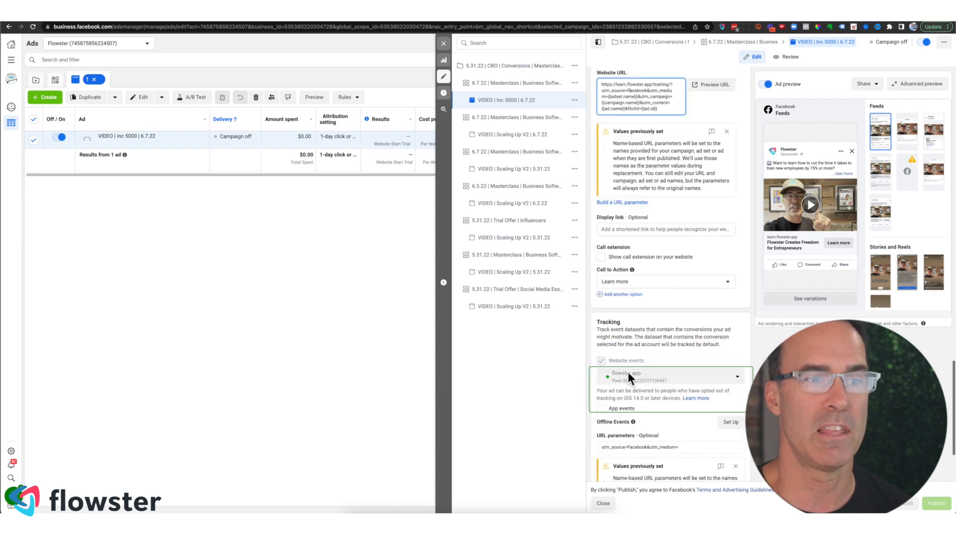
scroll("down", 3)
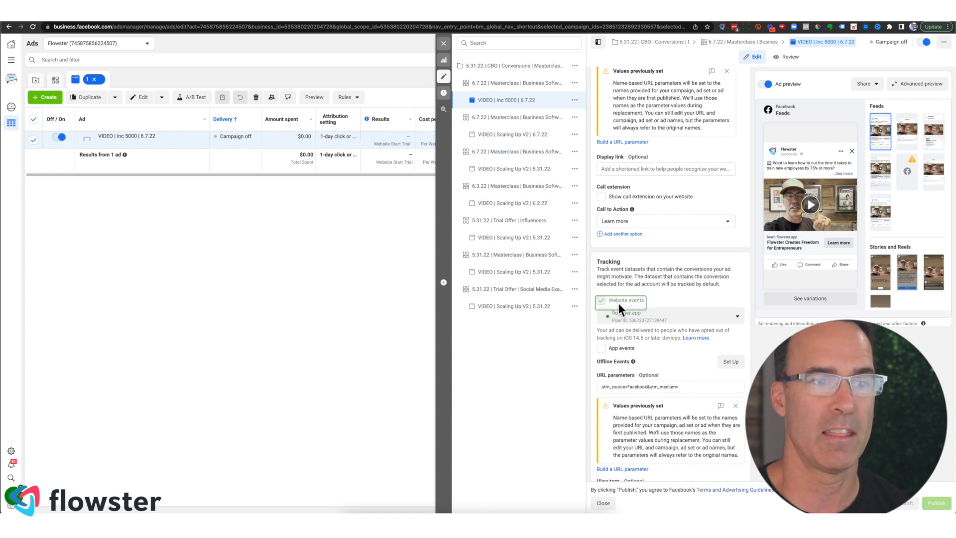
scroll("down", 3)
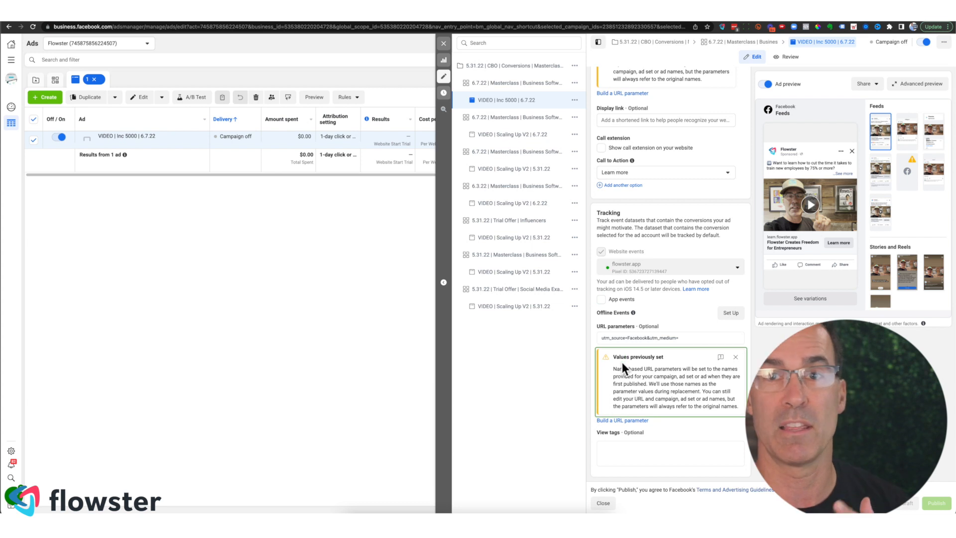